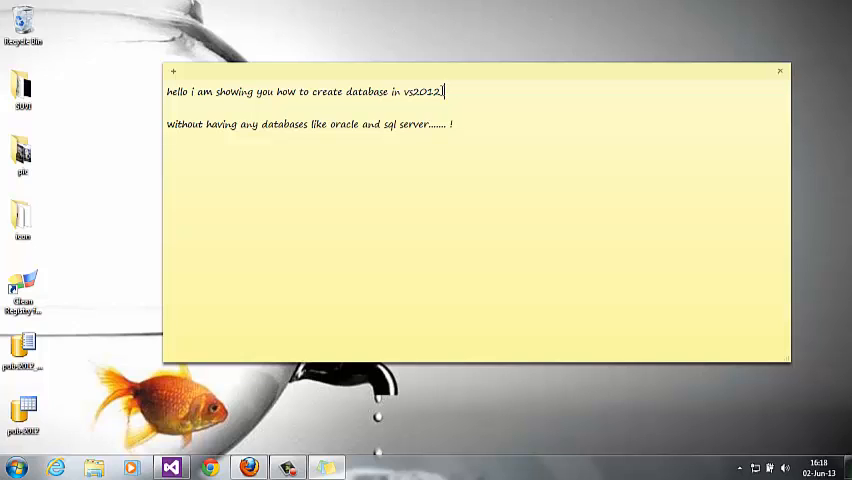
- Select 'vs2012' in the sticky note and bring up the Windows Start menu
{"action": "double_click", "coordinate": [420, 92]}
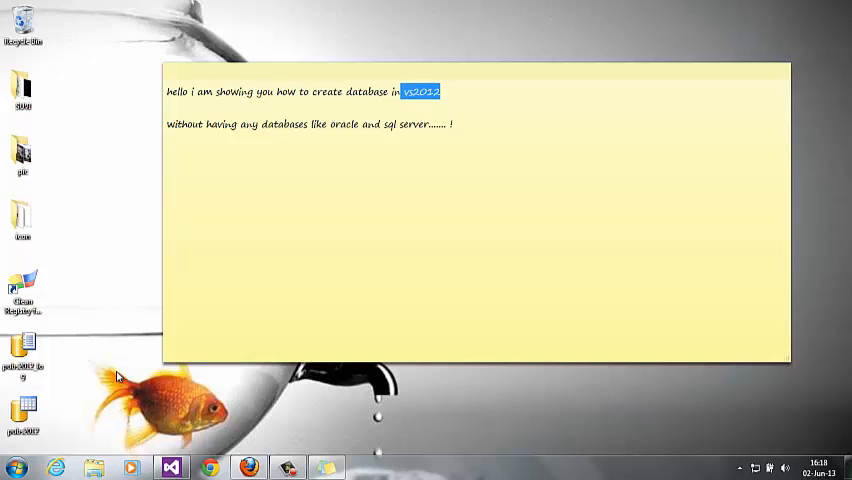
{"action": "left_click", "coordinate": [16, 468]}
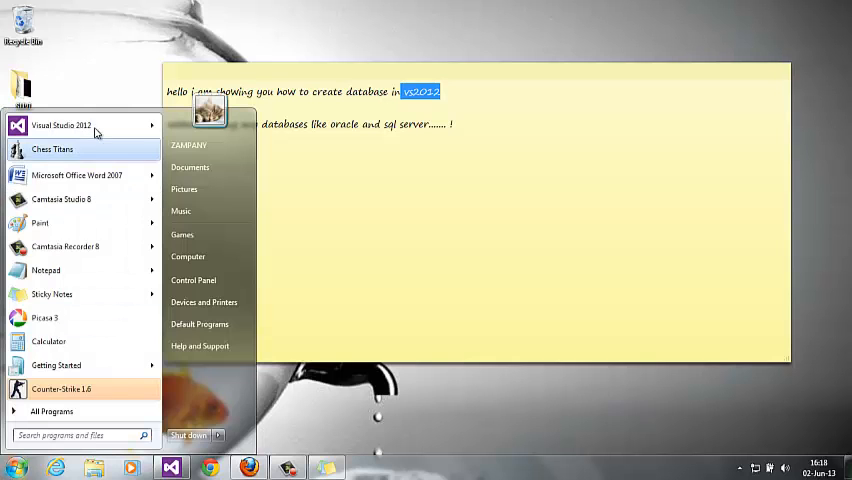
- Launch Visual Studio 2012 past the compatibility warning and create an ASP.NET Empty Web Site
{"action": "left_click", "coordinate": [60, 126]}
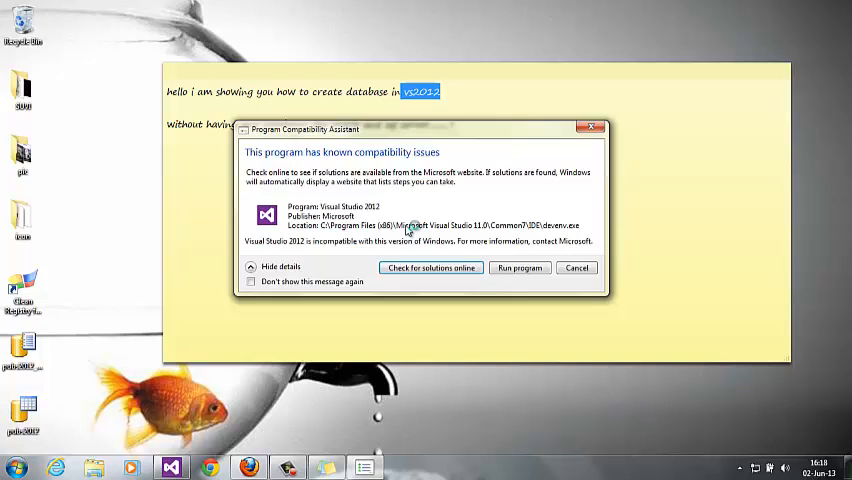
{"action": "left_click", "coordinate": [520, 268]}
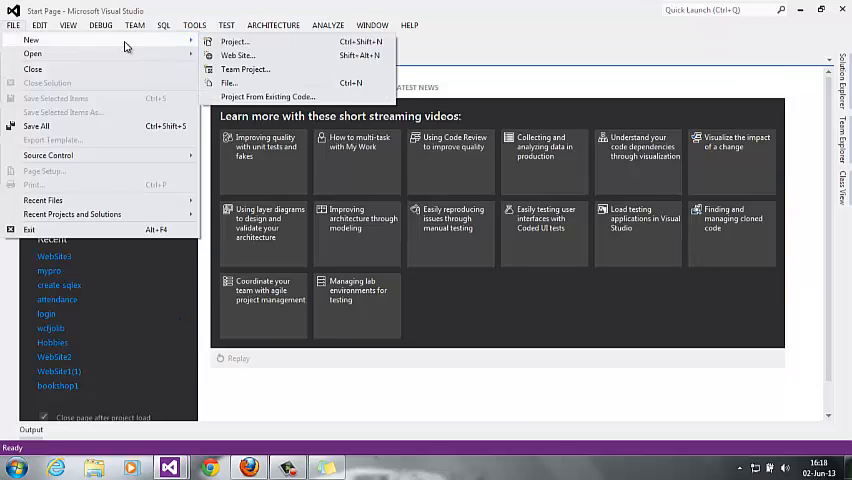
{"action": "left_click", "coordinate": [12, 24]}
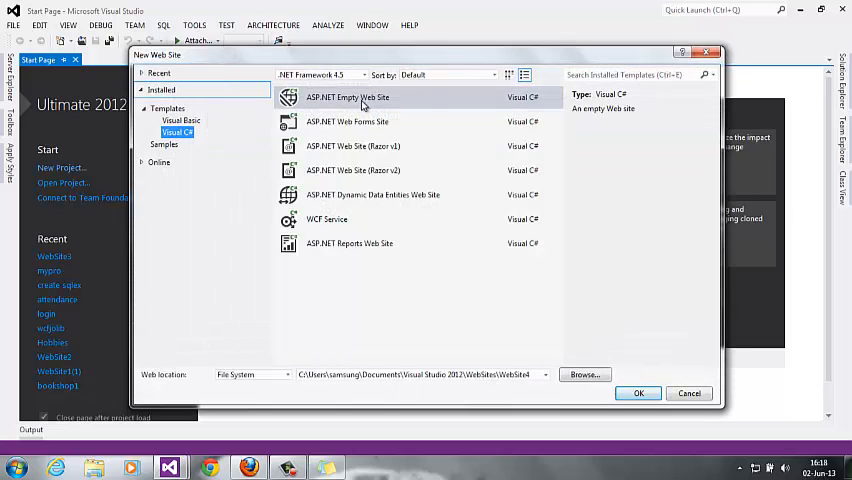
{"action": "left_click", "coordinate": [638, 392]}
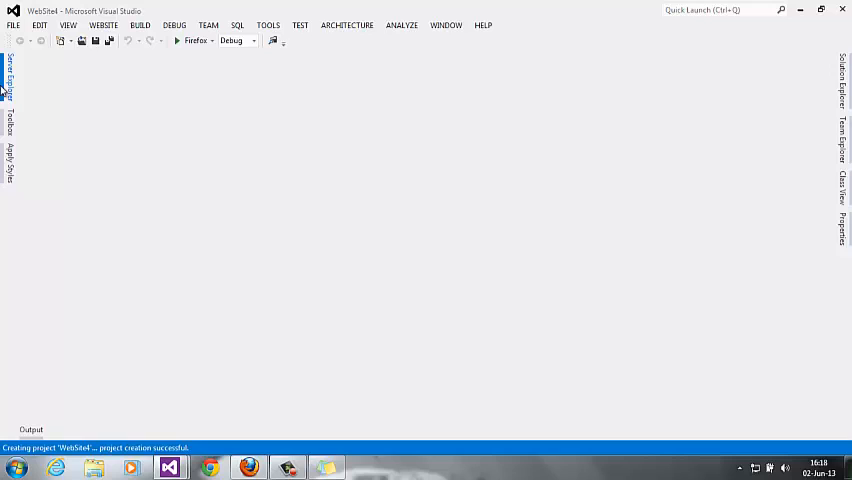
- Show Server Explorer, then Solution Explorer with WebSite4's Web.config
{"action": "left_click", "coordinate": [8, 76]}
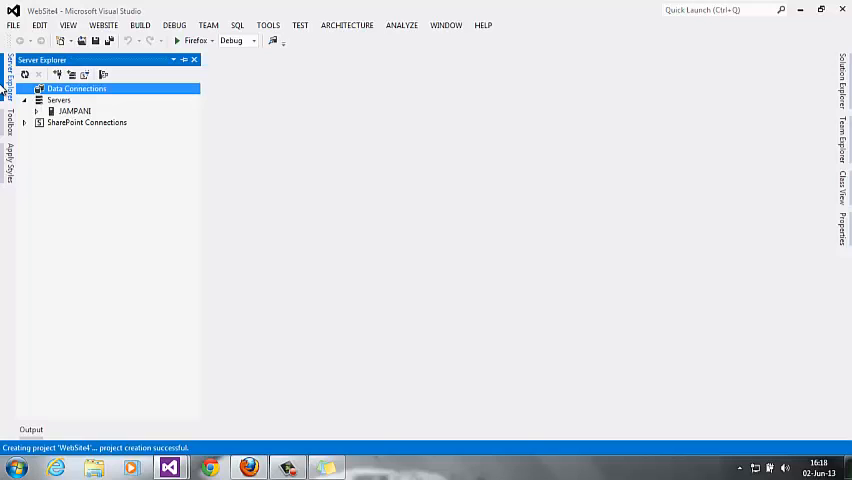
{"action": "left_click", "coordinate": [24, 100]}
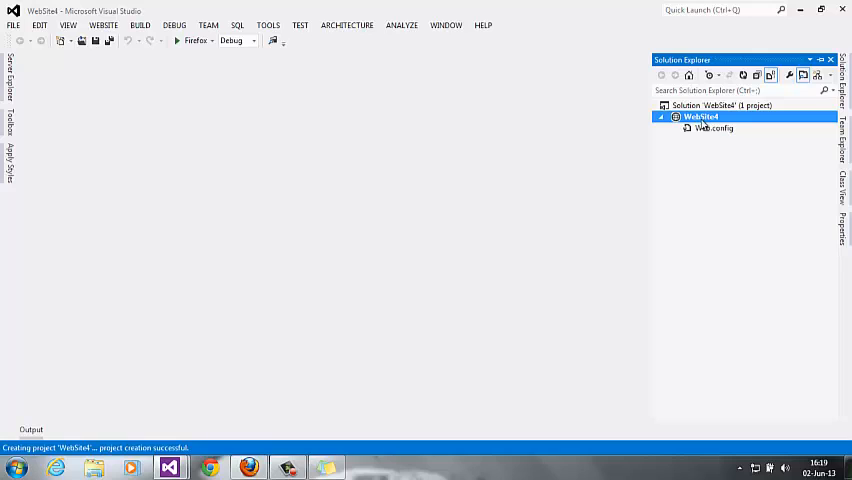
- Add an App_Data ASP.NET folder to WebSite4 and bring up its context menu
{"action": "right_click", "coordinate": [700, 116]}
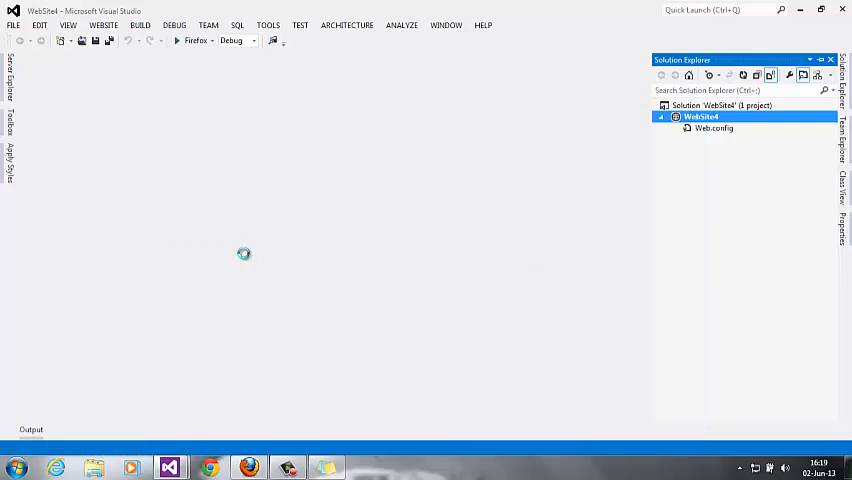
{"action": "left_click", "coordinate": [704, 128]}
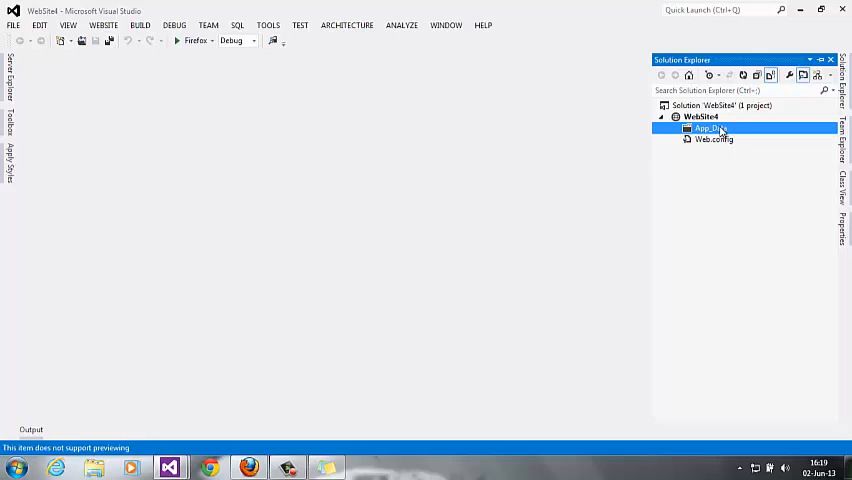
{"action": "right_click", "coordinate": [704, 128]}
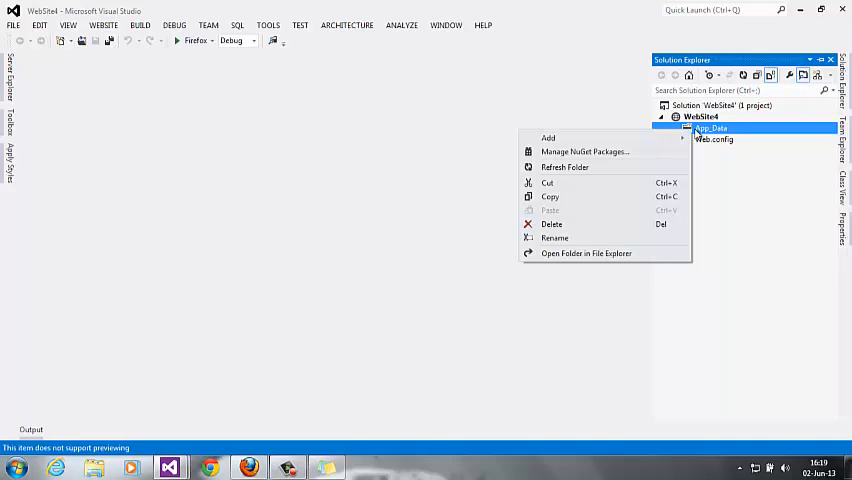
{"action": "mouse_move", "coordinate": [548, 138]}
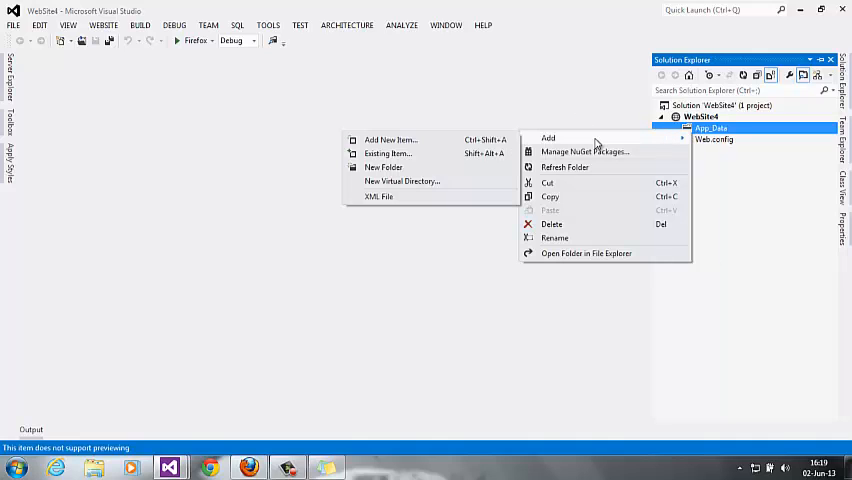
{"action": "mouse_move", "coordinate": [462, 148]}
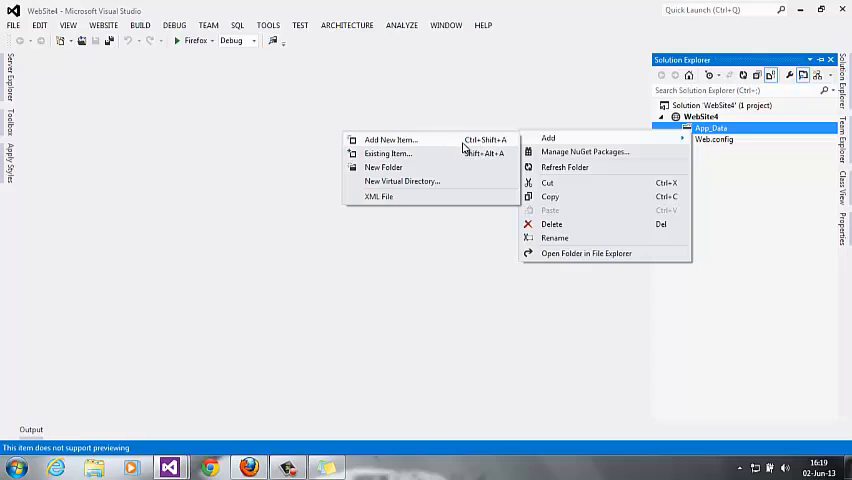
- Add a new SQL Server Database (.mdf) item to App_Data and expand the folder to show it
{"action": "left_click", "coordinate": [388, 140]}
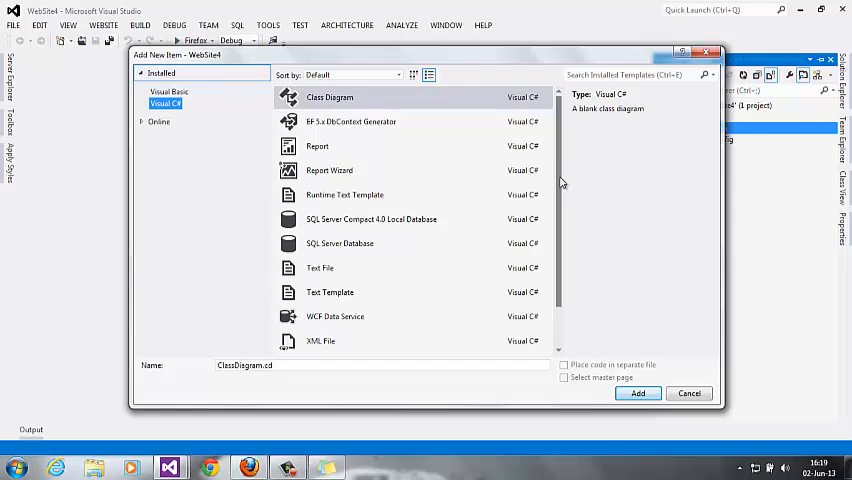
{"action": "left_click", "coordinate": [340, 194]}
{"action": "type", "text": "db1"}
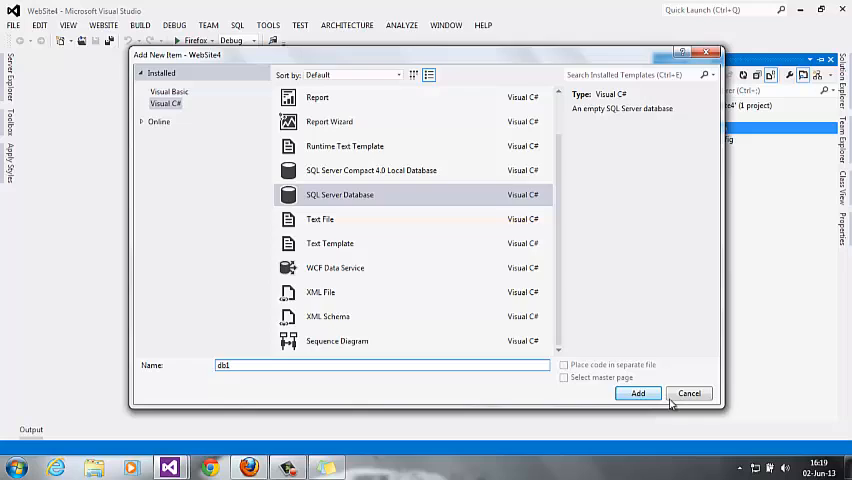
{"action": "left_click", "coordinate": [638, 392]}
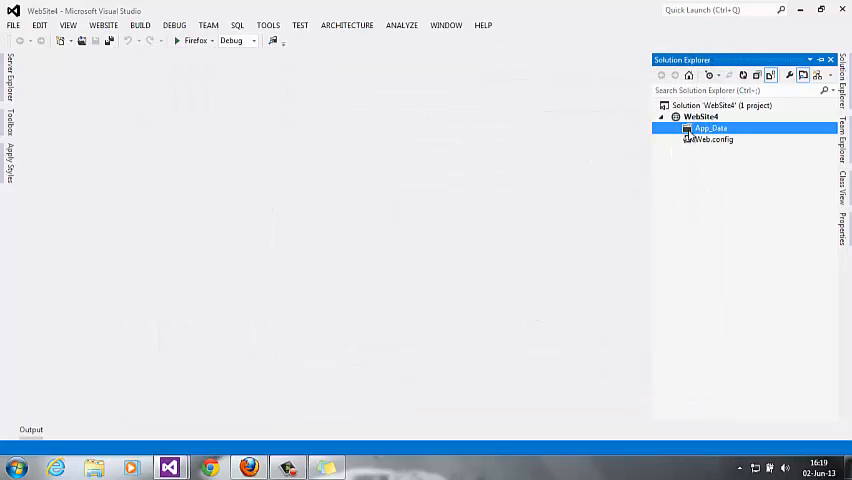
{"action": "double_click", "coordinate": [710, 128]}
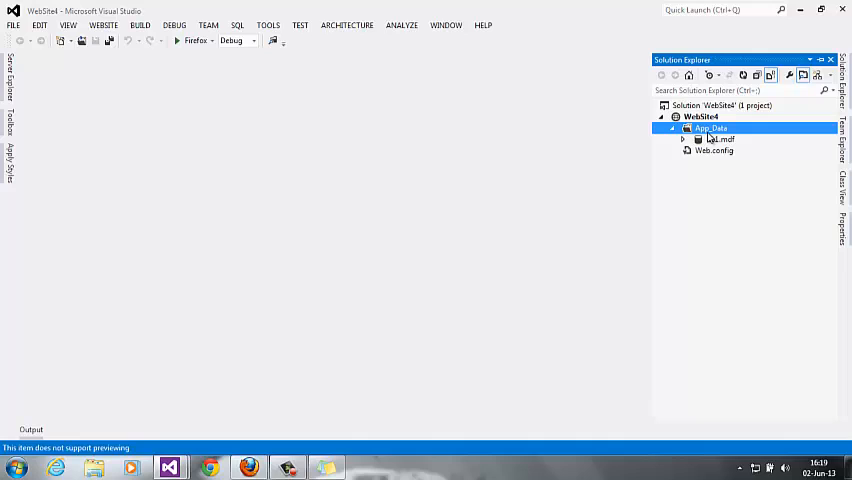
- Open the new .mdf database's connection in Server Explorer, revealing Tables, Views and Stored Procedures
{"action": "left_click", "coordinate": [684, 140]}
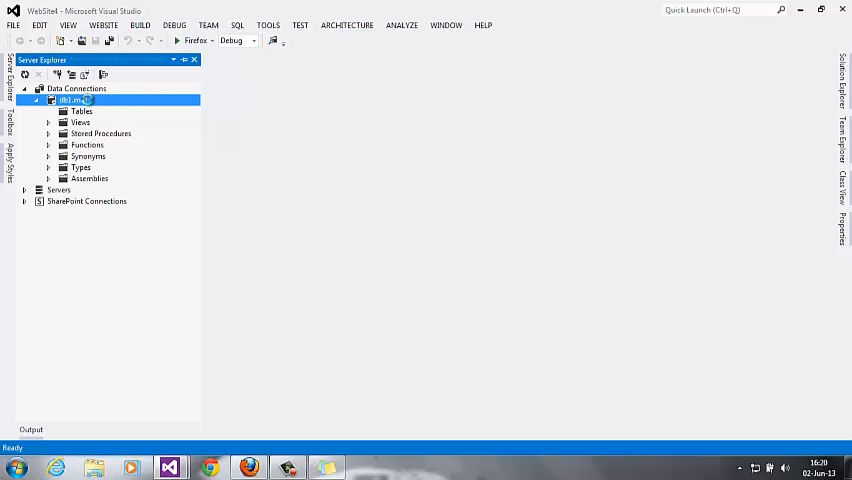
- Modify the connection to use pubs2012.mdf from the Desktop and confirm it
{"action": "right_click", "coordinate": [72, 100]}
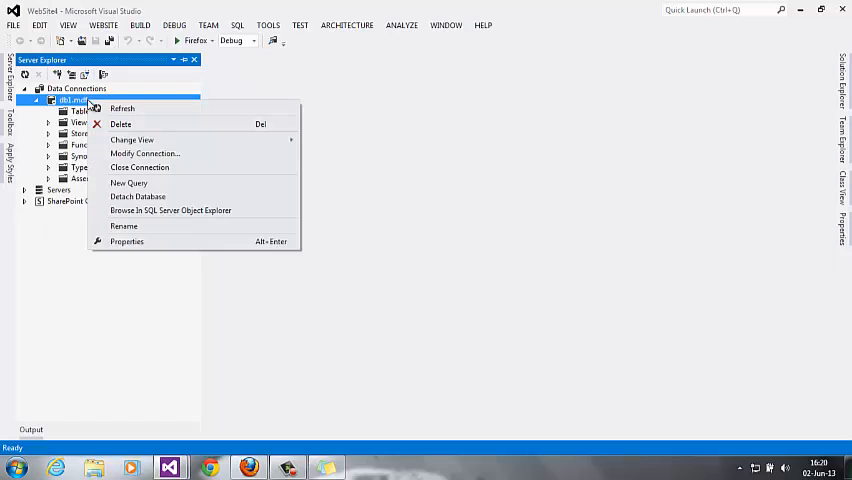
{"action": "left_click", "coordinate": [144, 152]}
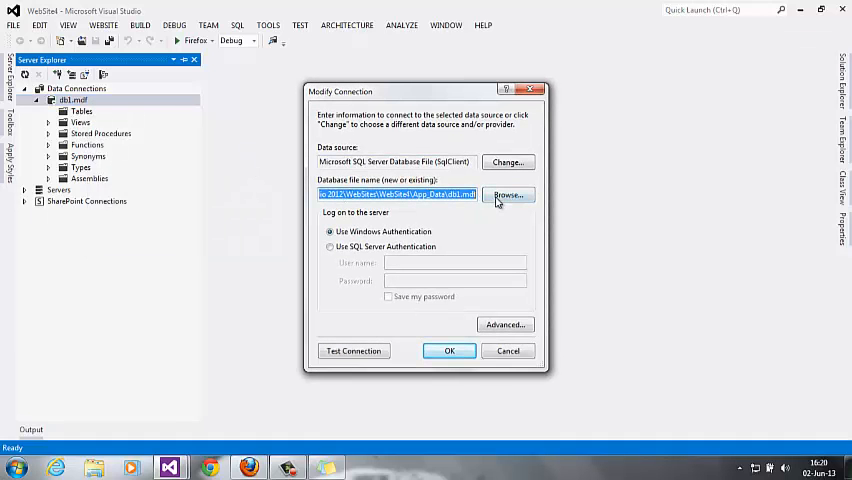
{"action": "left_click", "coordinate": [508, 194]}
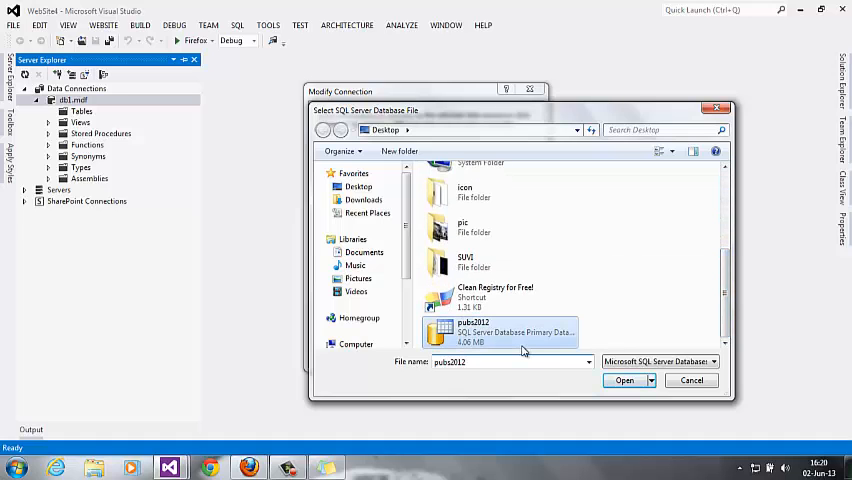
{"action": "left_click", "coordinate": [624, 380]}
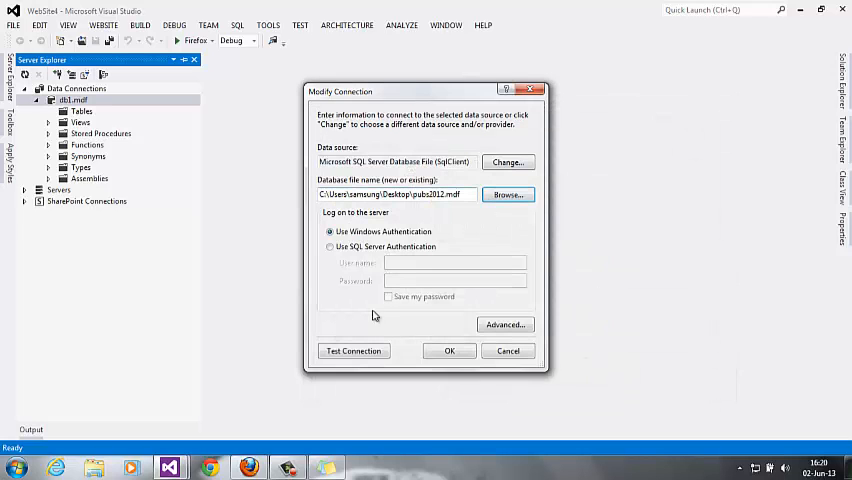
{"action": "left_click", "coordinate": [352, 350]}
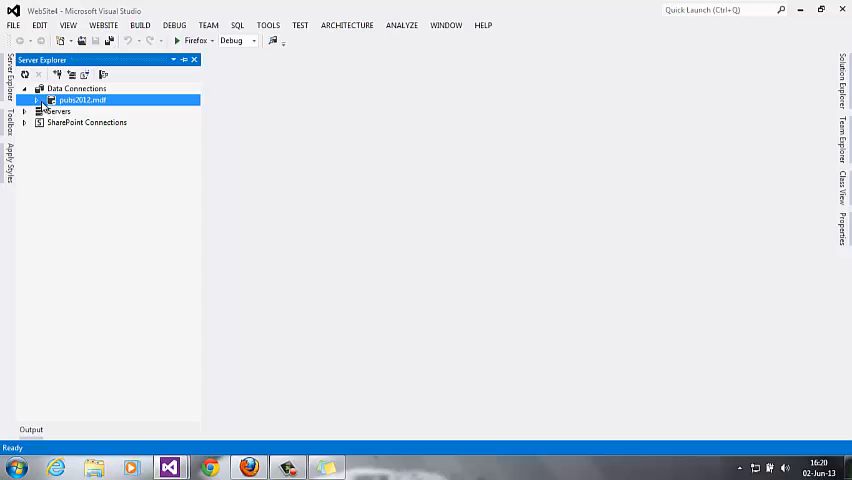
- Expand pubs2012.mdf and its Tables (authors, discounts, employee, jobs) and bring up options for authors
{"action": "left_click", "coordinate": [44, 100]}
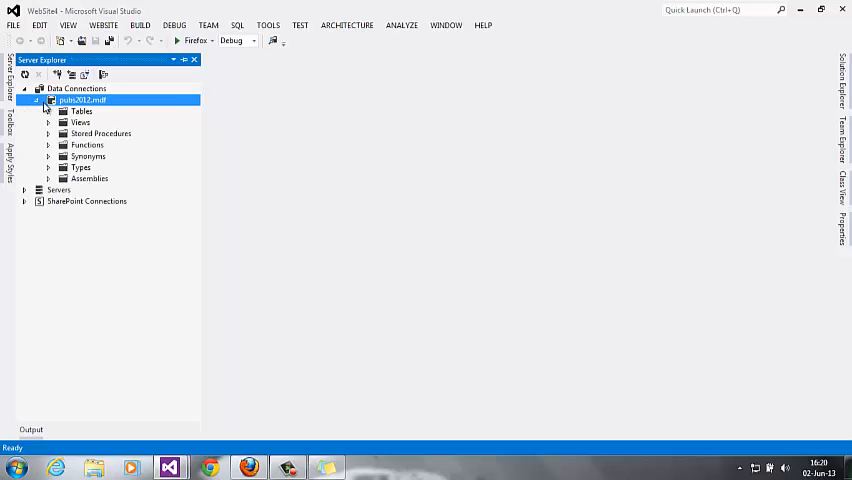
{"action": "left_click", "coordinate": [62, 112]}
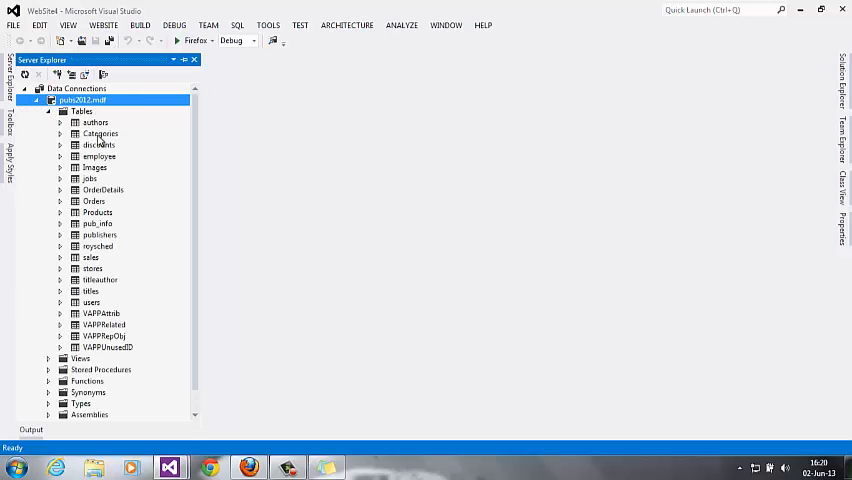
{"action": "left_click", "coordinate": [98, 144]}
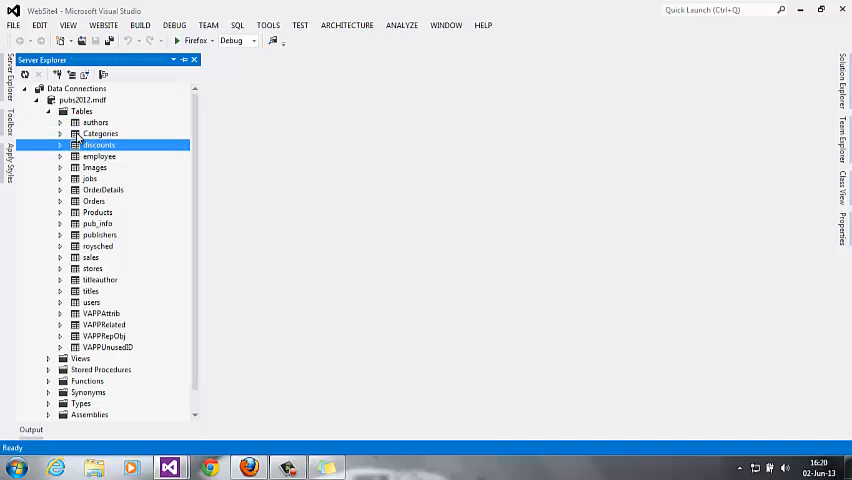
{"action": "right_click", "coordinate": [92, 122]}
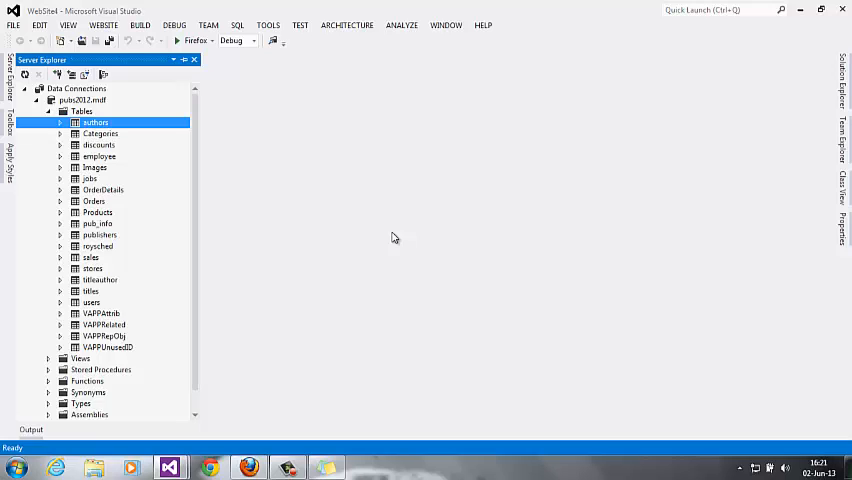
{"action": "mouse_move", "coordinate": [118, 132]}
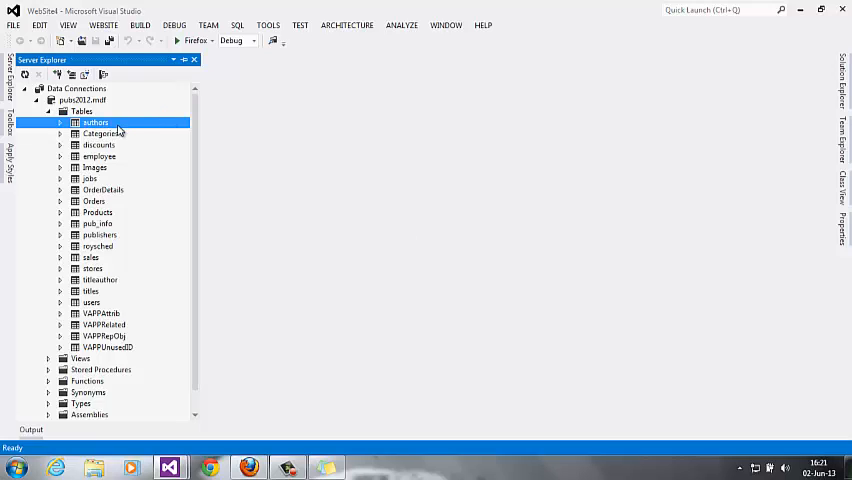
{"action": "mouse_move", "coordinate": [304, 196]}
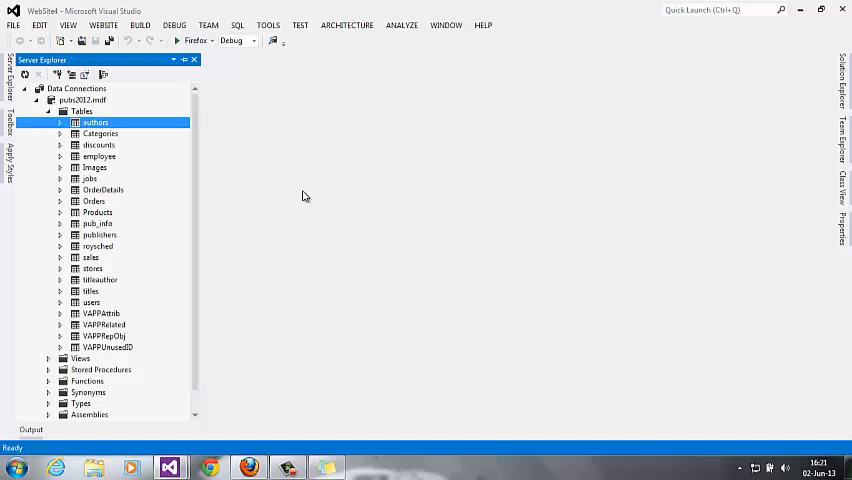
- Show the authors table data and maximize the grid to fill the window
{"action": "double_click", "coordinate": [96, 122]}
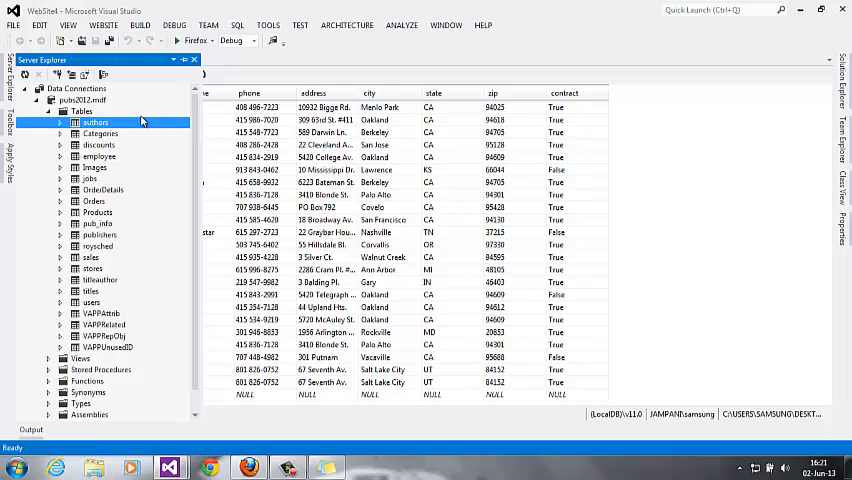
{"action": "double_click", "coordinate": [92, 122]}
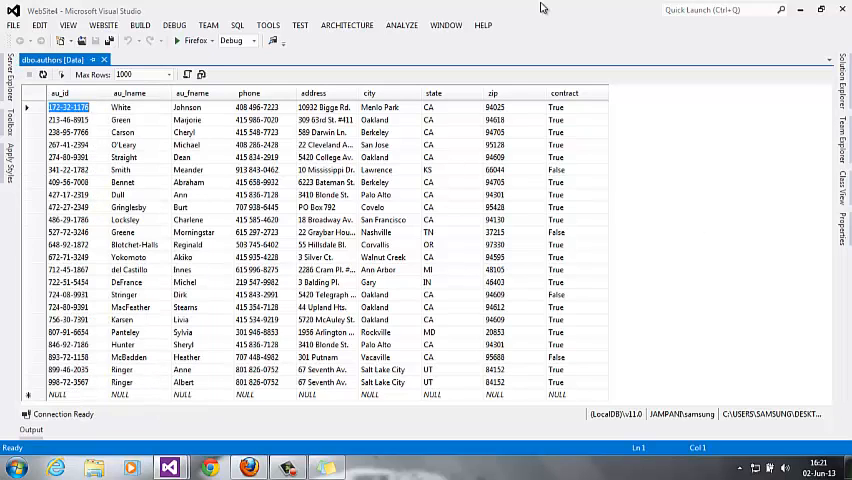